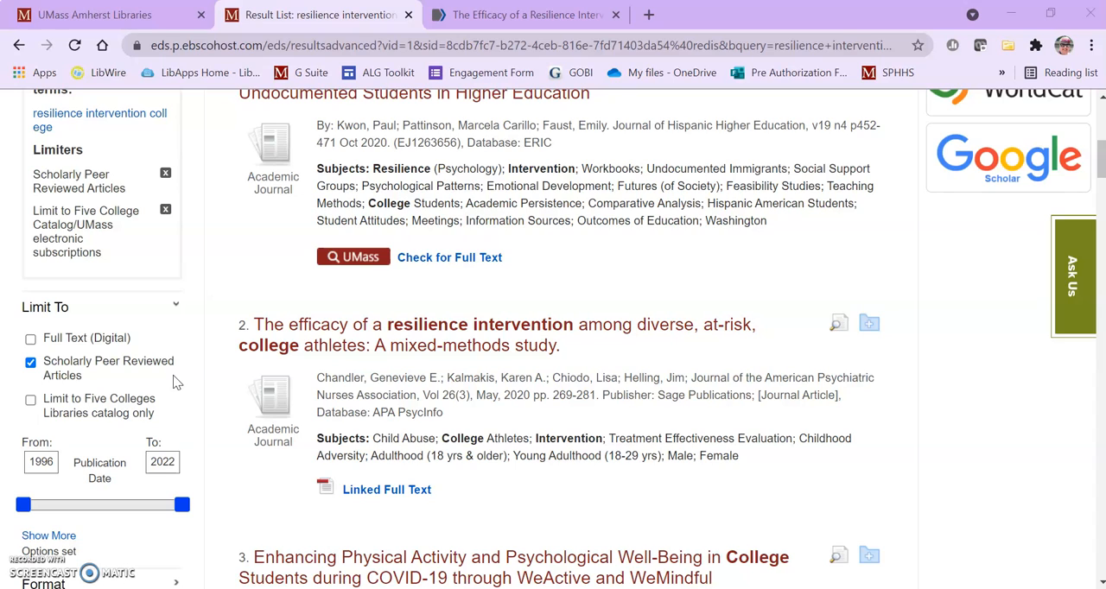
{"action": "mouse_move", "coordinate": [110, 380]}
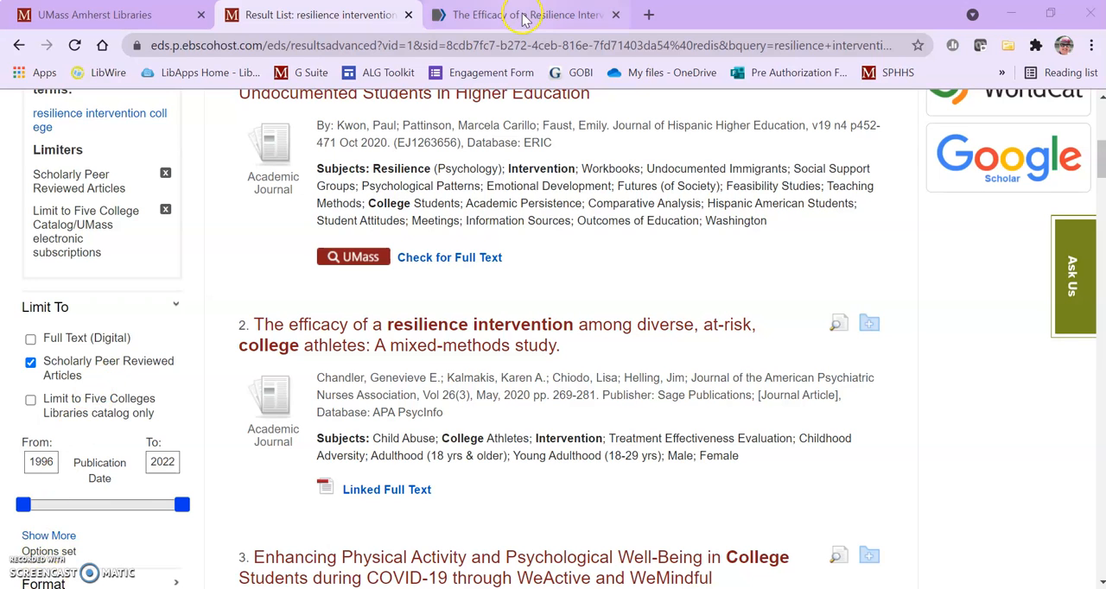
View the resilience intervention article's PubMed record showing J Am Psychiatr Nurses Assoc.
{"action": "left_click", "coordinate": [519, 14]}
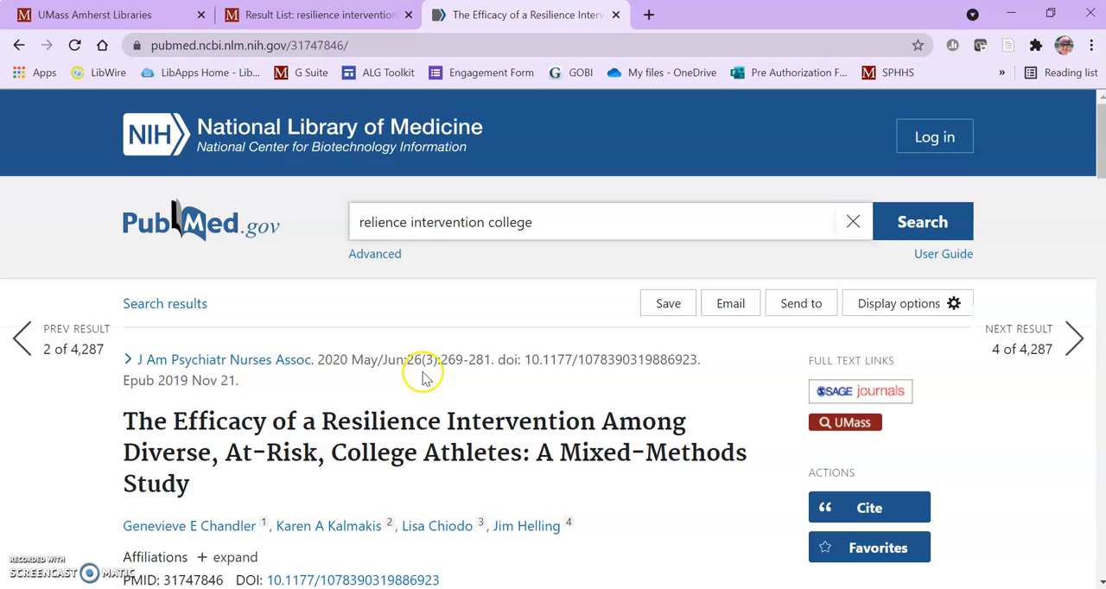
{"action": "mouse_move", "coordinate": [292, 480]}
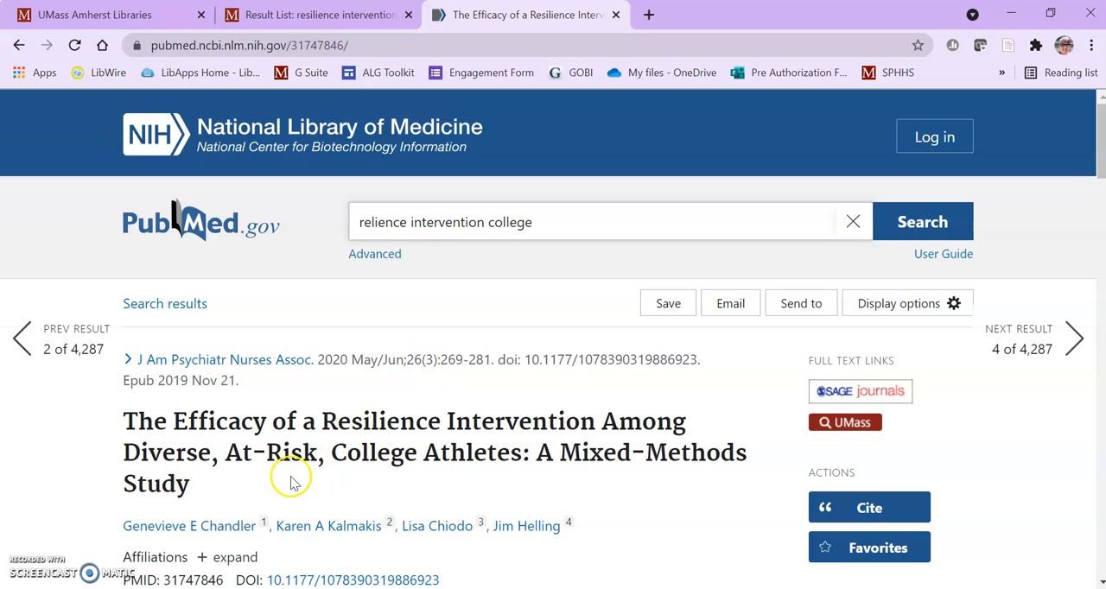
{"action": "mouse_move", "coordinate": [291, 477]}
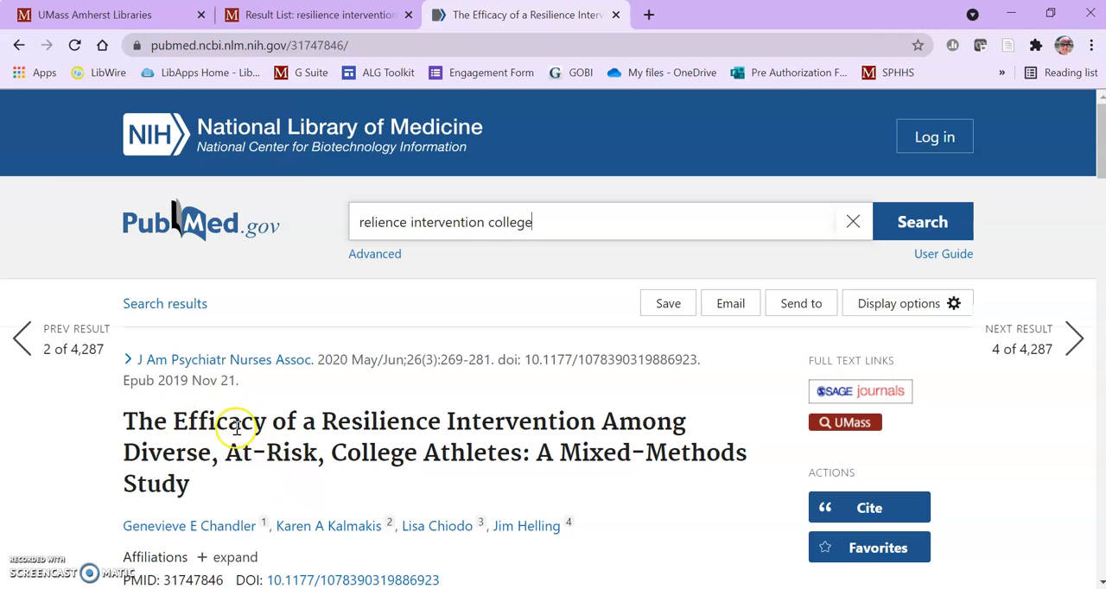
{"action": "mouse_move", "coordinate": [216, 428]}
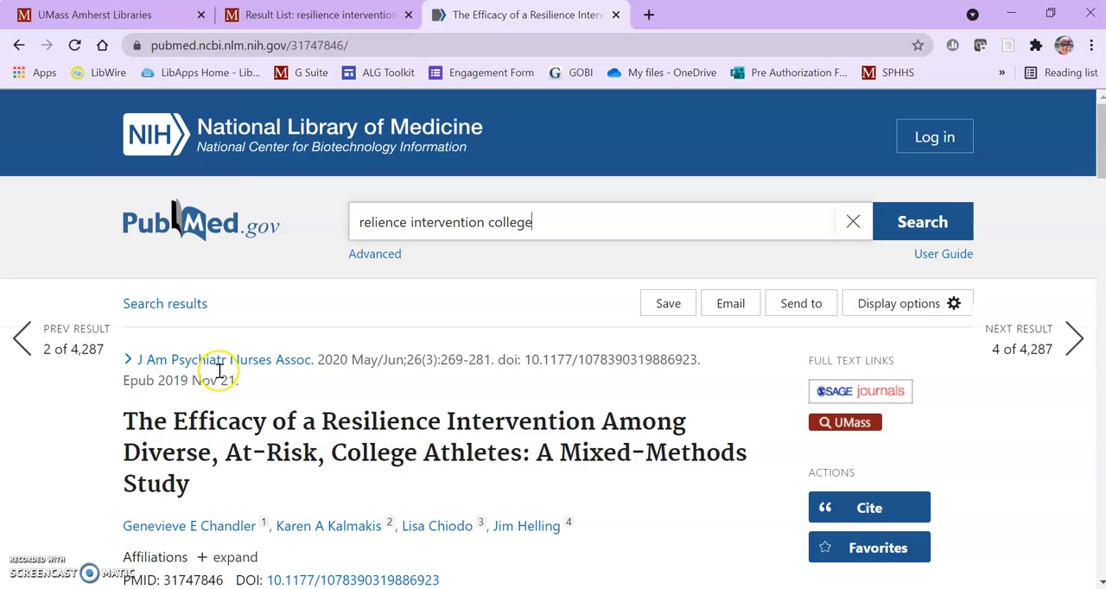
{"action": "mouse_move", "coordinate": [304, 377]}
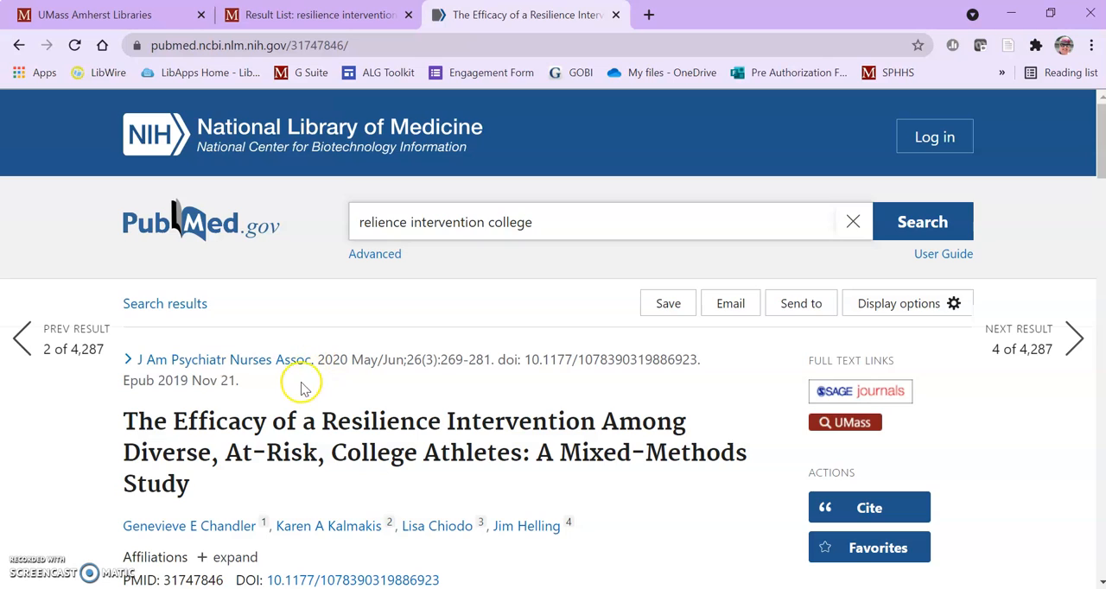
{"action": "mouse_move", "coordinate": [297, 387]}
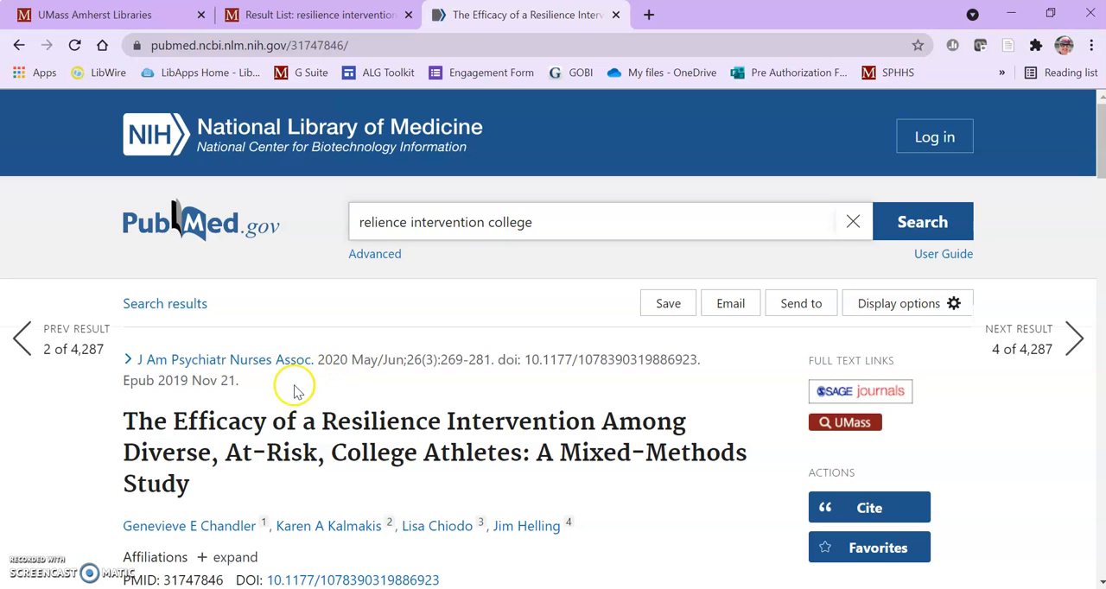
{"action": "mouse_move", "coordinate": [294, 389]}
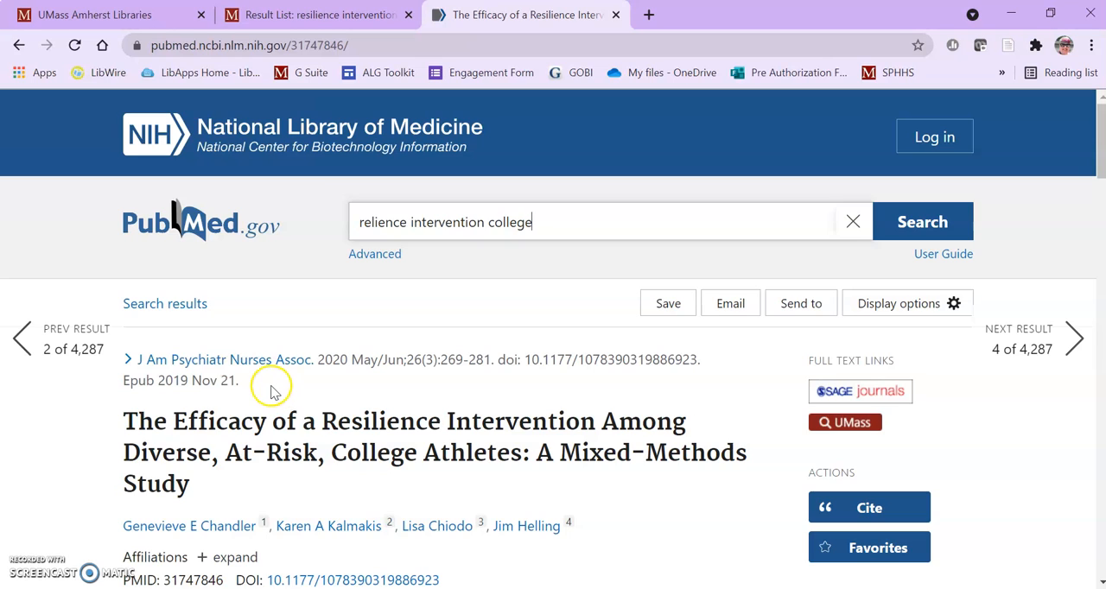
{"action": "mouse_move", "coordinate": [256, 360]}
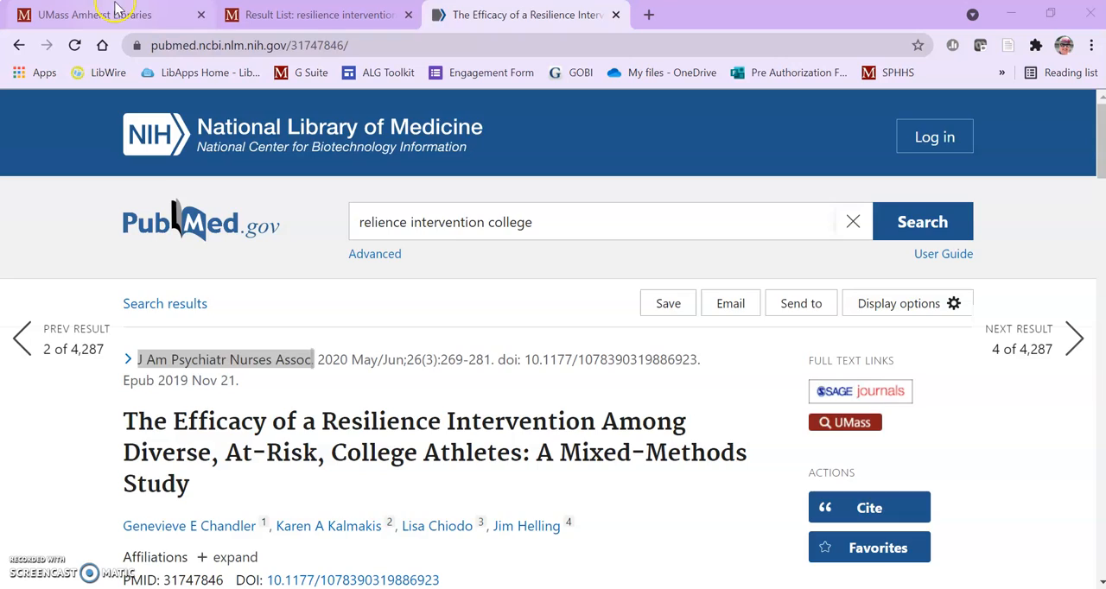
Enter J Am Psychiatr Nurses Assoc in the library's eJournals search box.
{"action": "left_click", "coordinate": [103, 14]}
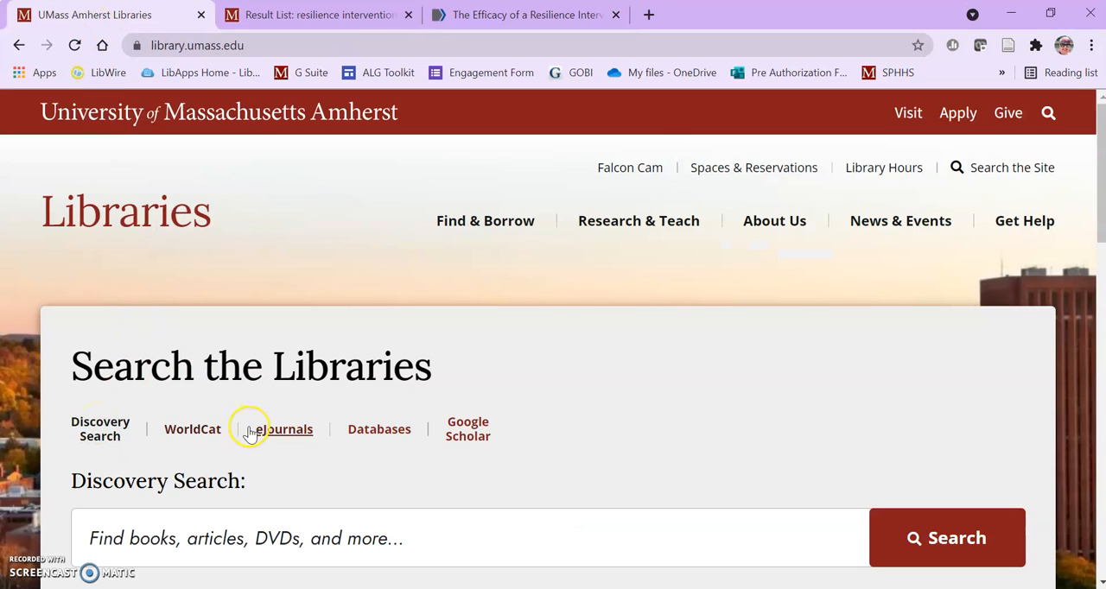
{"action": "left_click", "coordinate": [283, 429]}
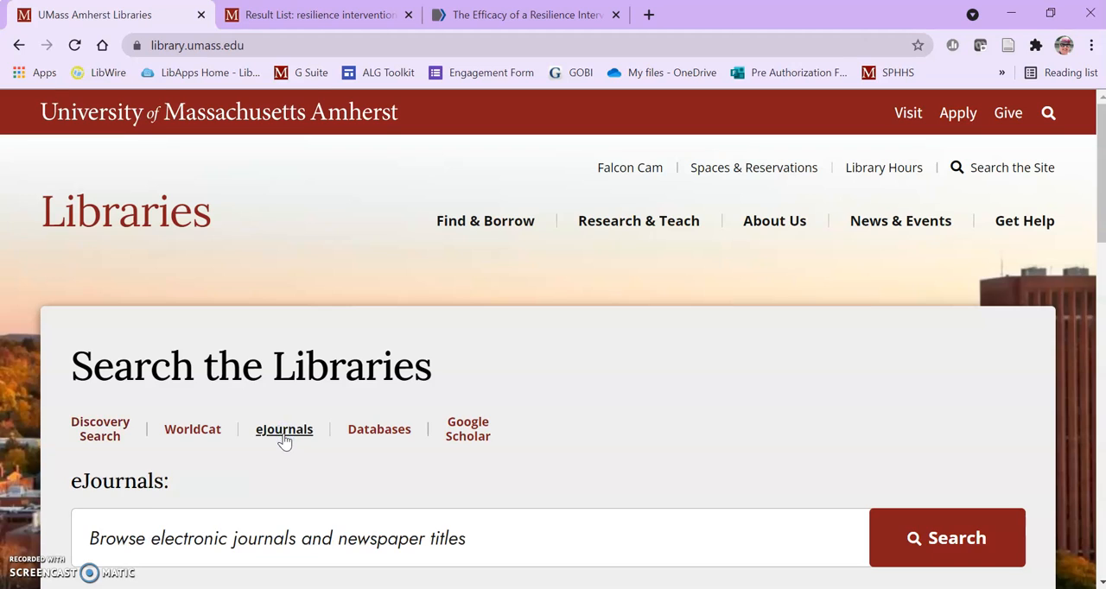
{"action": "scroll", "scroll_direction": "down", "scroll_amount": 3}
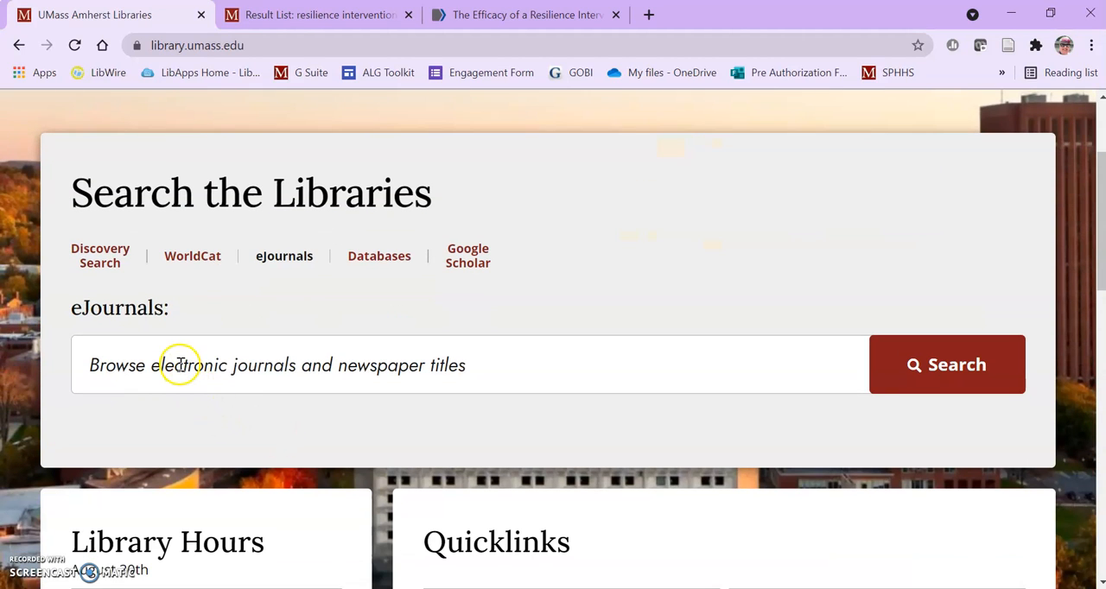
{"action": "left_click", "coordinate": [277, 365]}
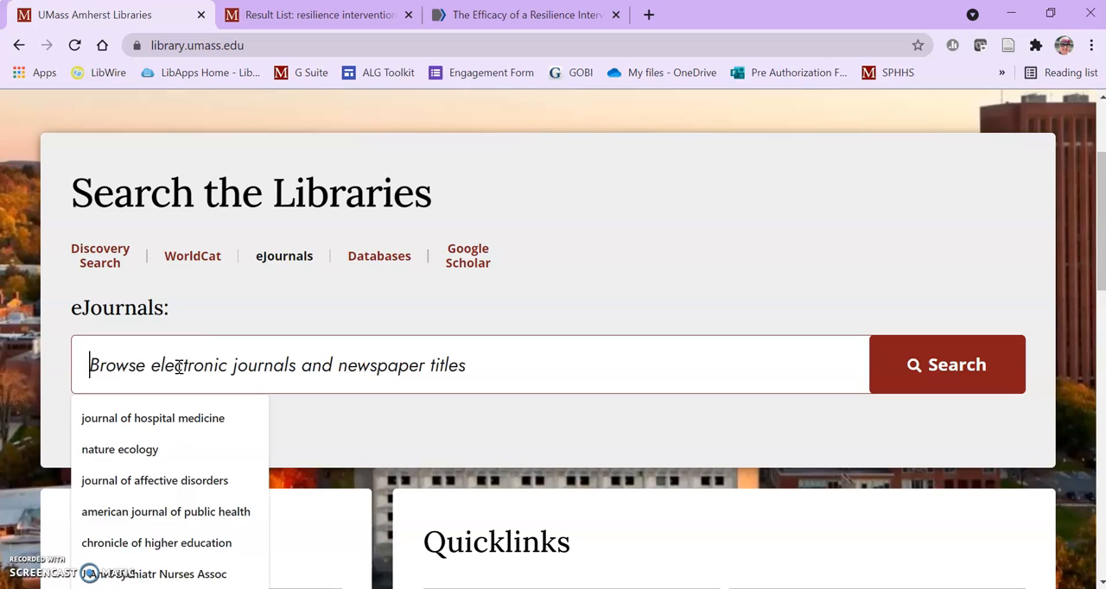
{"action": "type", "text": "J Am Psychiatr Nurses Assoc ."}
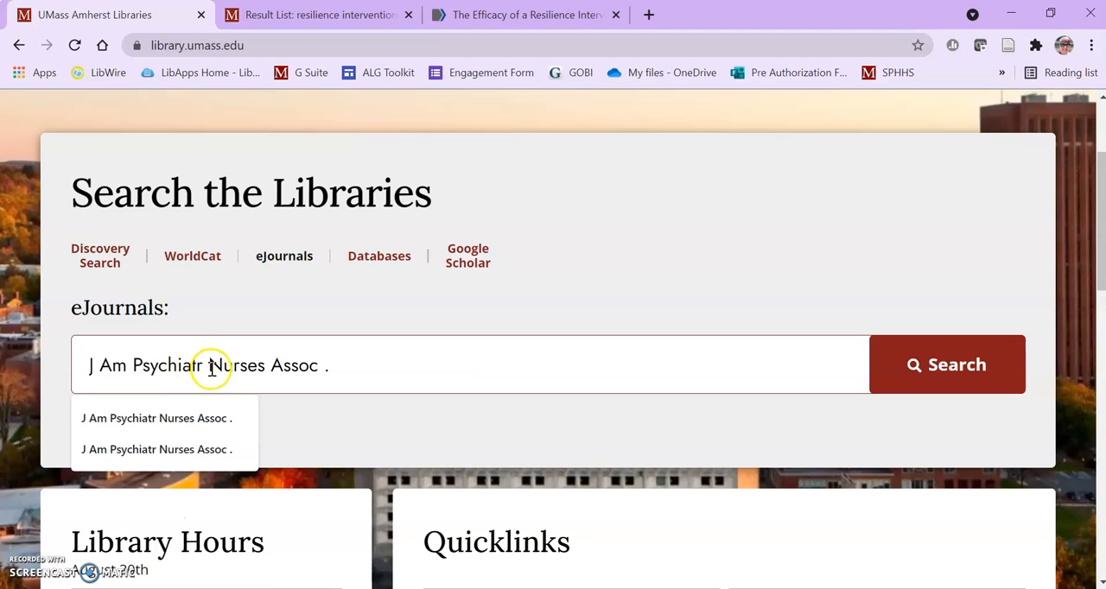
{"action": "mouse_move", "coordinate": [594, 358]}
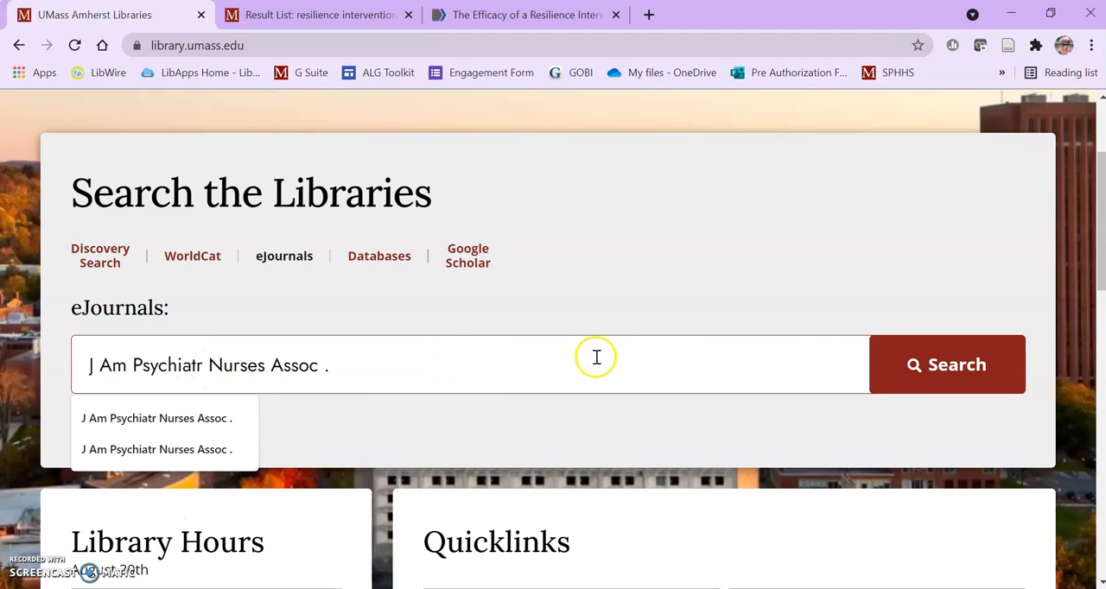
{"action": "mouse_move", "coordinate": [820, 359]}
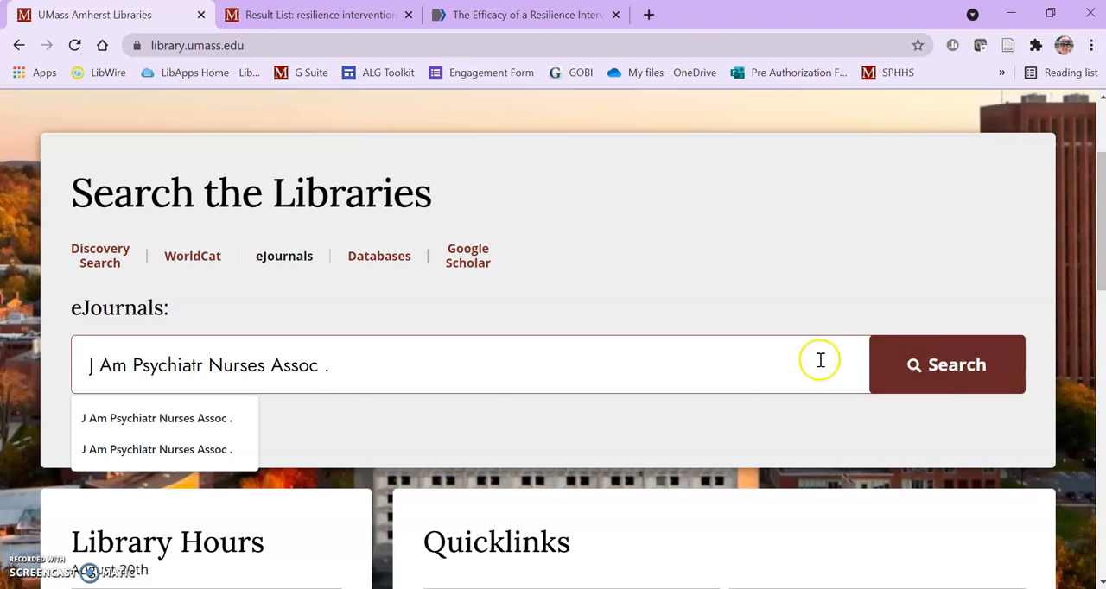
Search Publication Finder and view the journal's single Peer Reviewed result.
{"action": "left_click", "coordinate": [947, 363]}
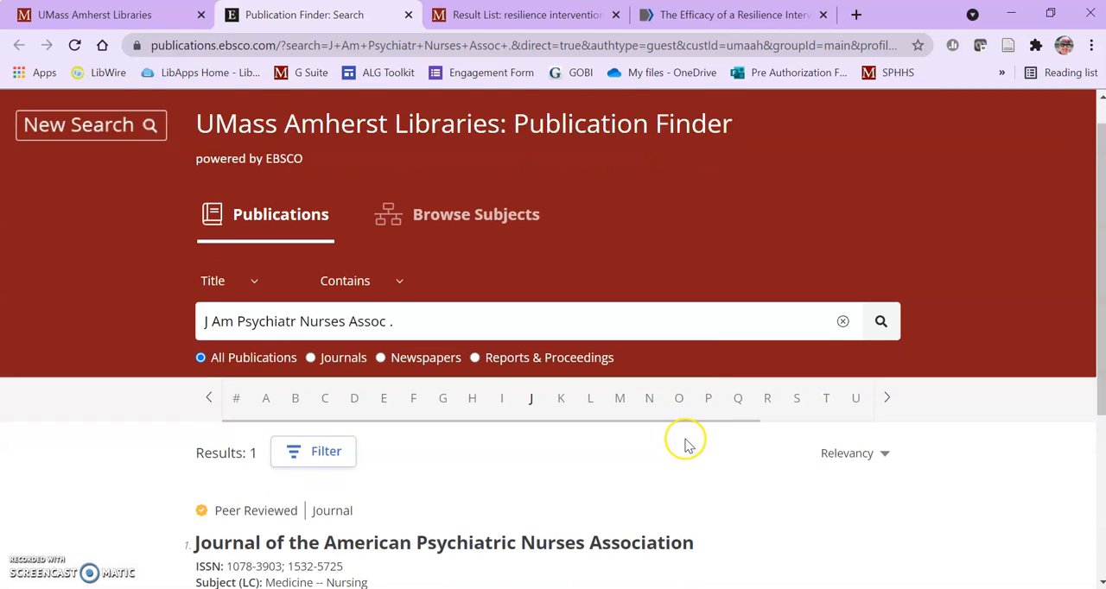
{"action": "scroll", "scroll_direction": "down", "scroll_amount": 3}
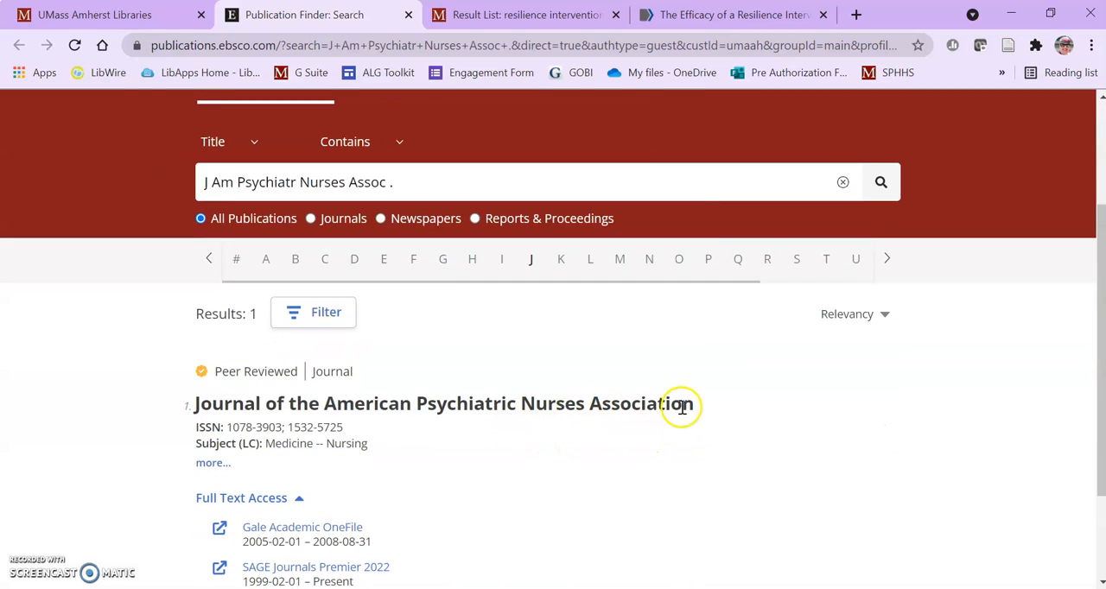
{"action": "mouse_move", "coordinate": [263, 373]}
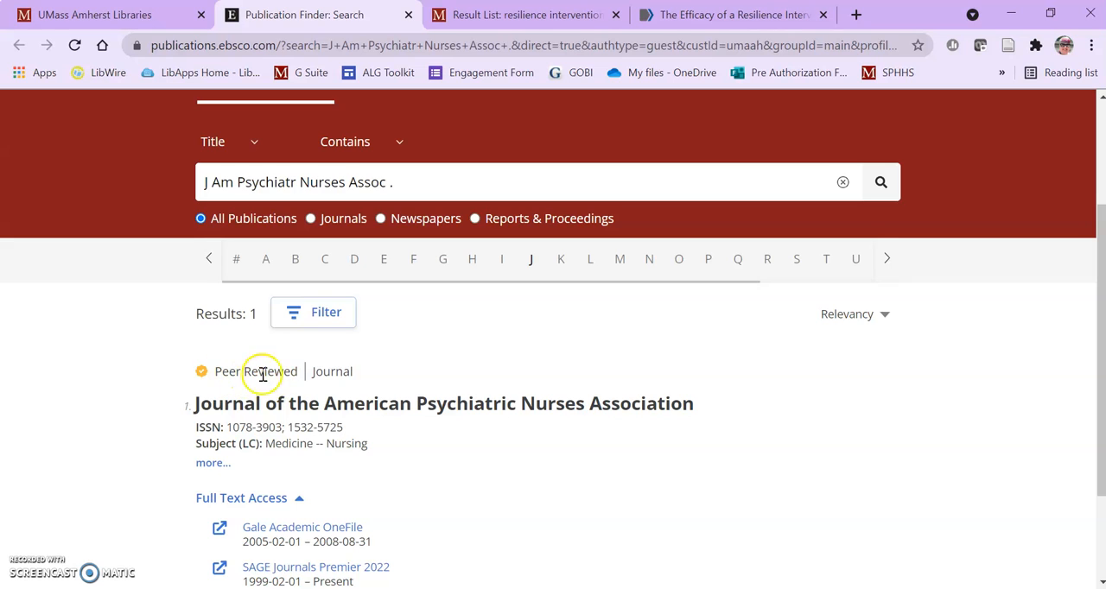
{"action": "mouse_move", "coordinate": [411, 414]}
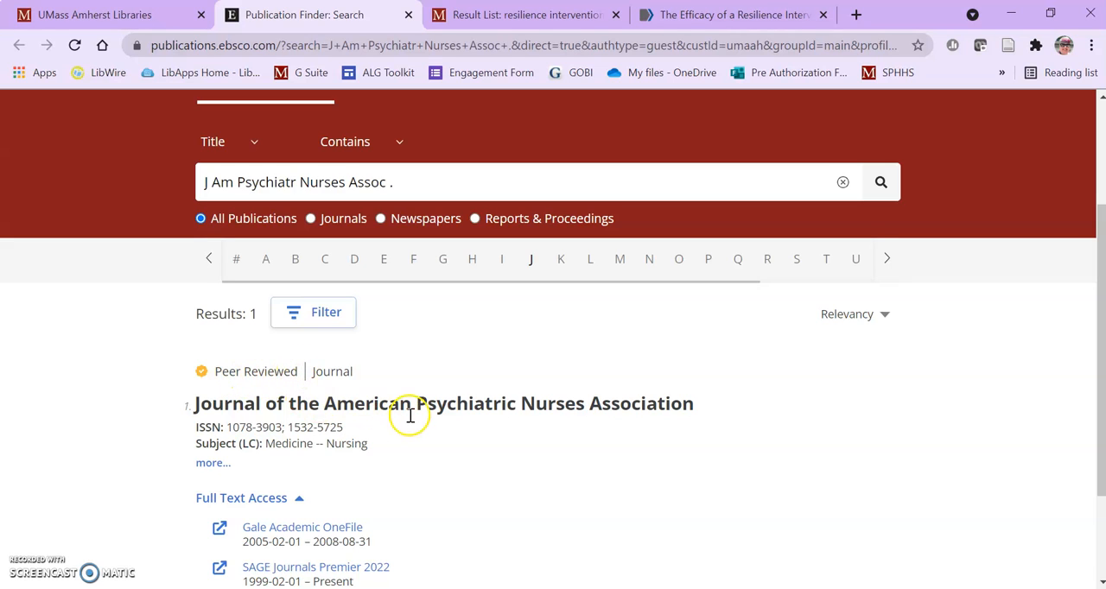
{"action": "mouse_move", "coordinate": [303, 389]}
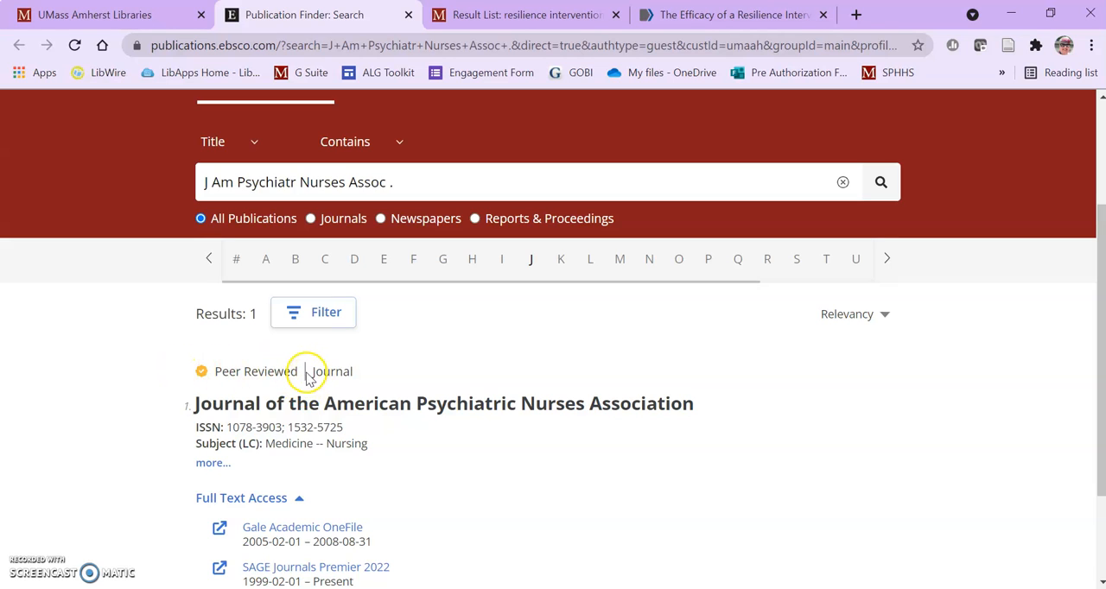
{"action": "mouse_move", "coordinate": [242, 380]}
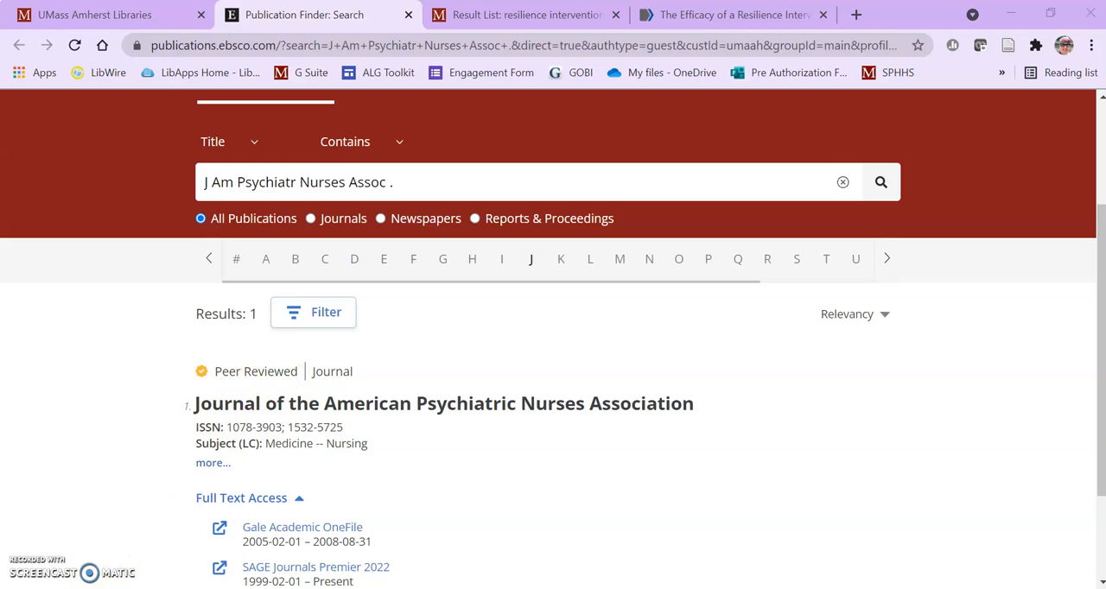
{"action": "mouse_move", "coordinate": [456, 380]}
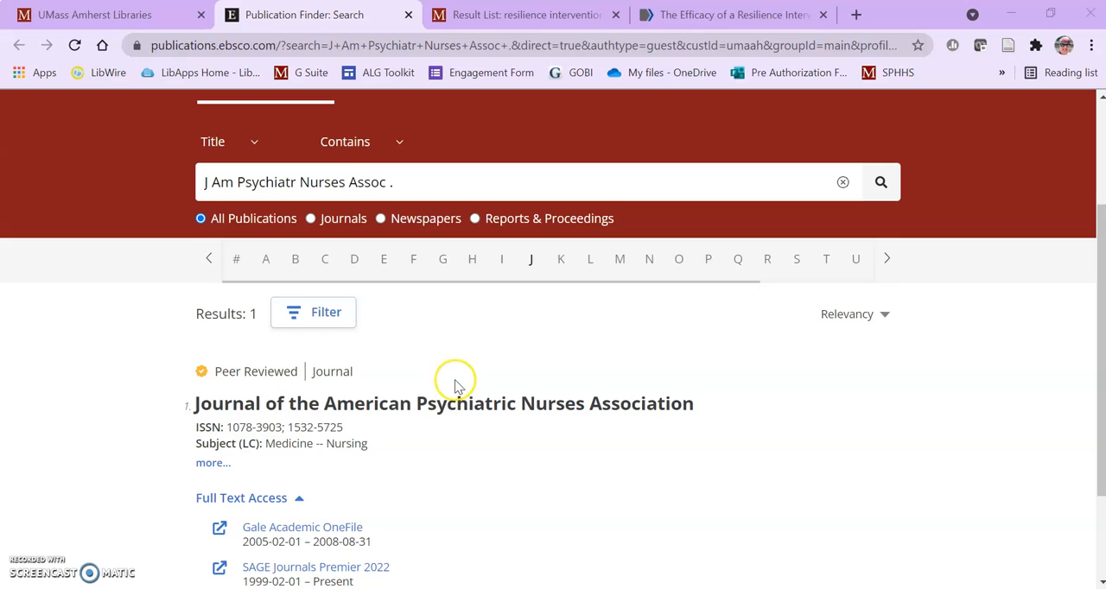
{"action": "mouse_move", "coordinate": [449, 413]}
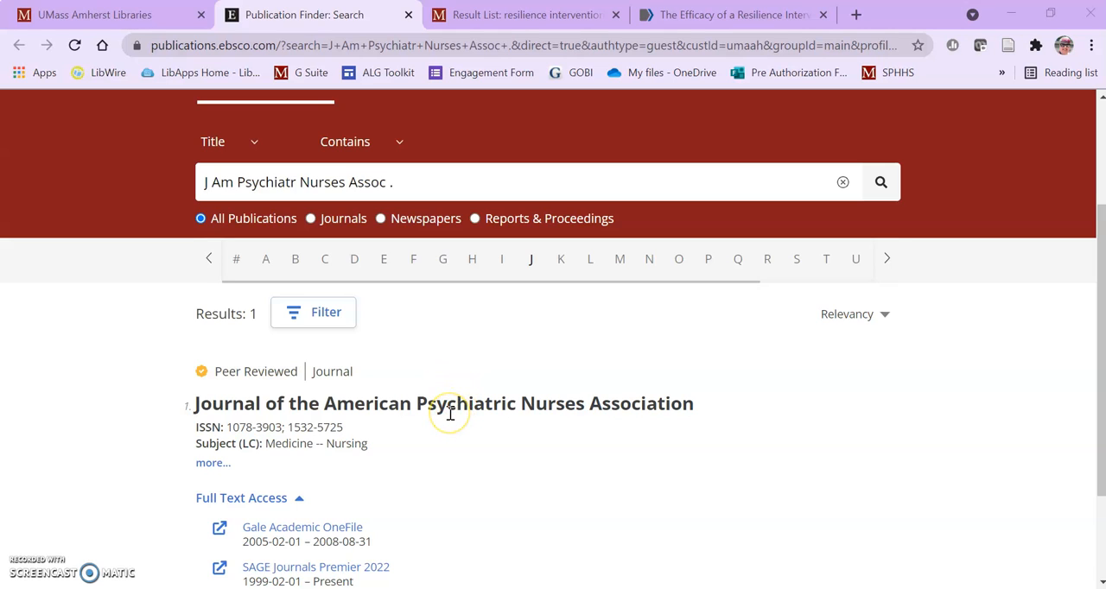
{"action": "mouse_move", "coordinate": [460, 387]}
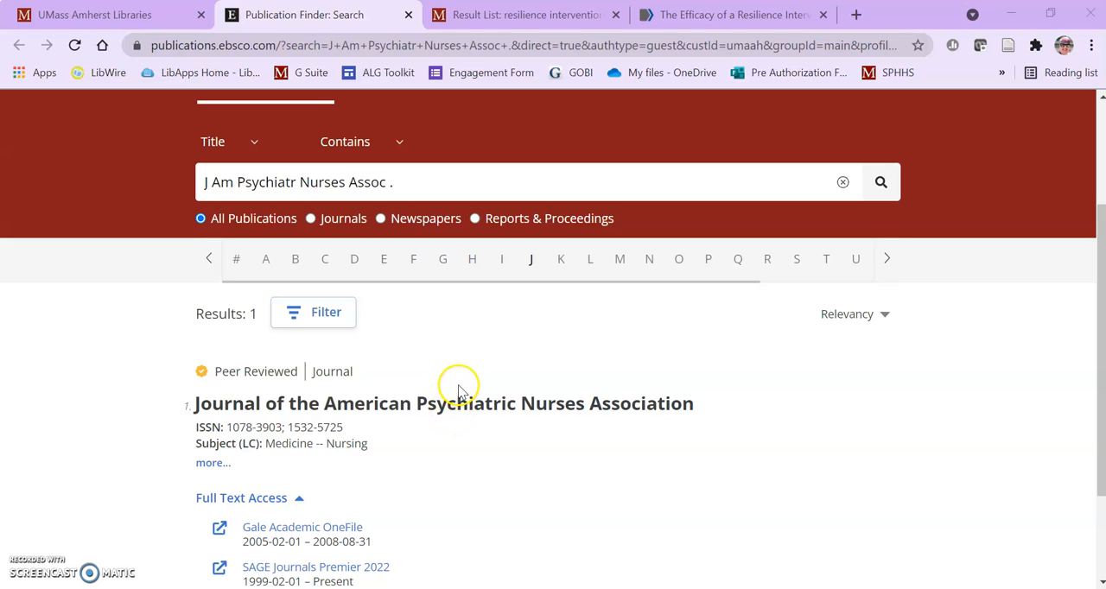
{"action": "mouse_move", "coordinate": [446, 387]}
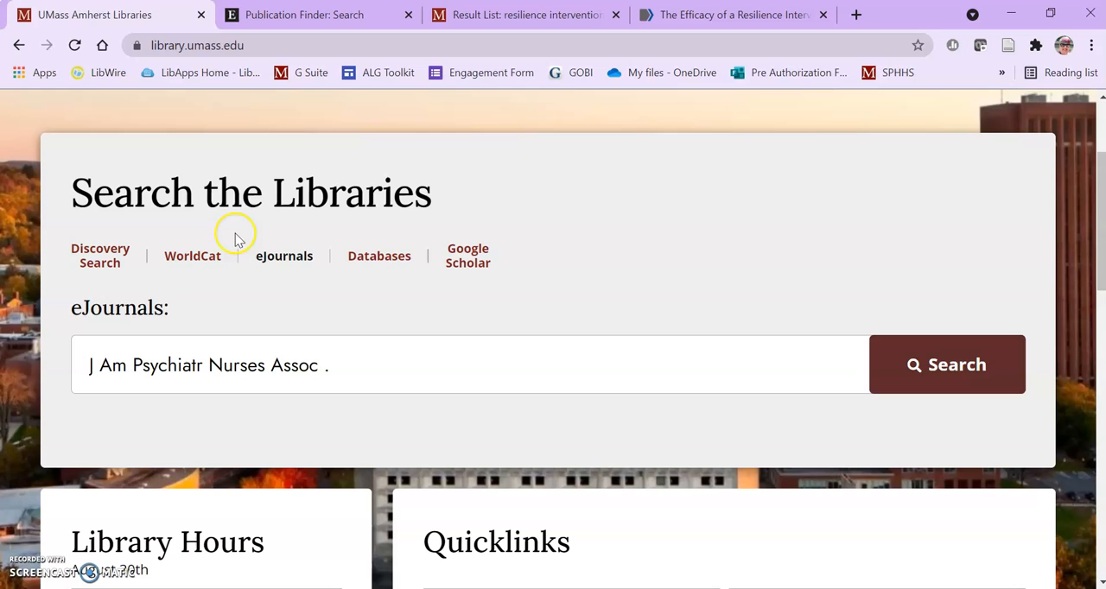
Search the library's A-Z Databases for ulrich's, finding Ulrich's Web.
{"action": "left_click", "coordinate": [378, 256]}
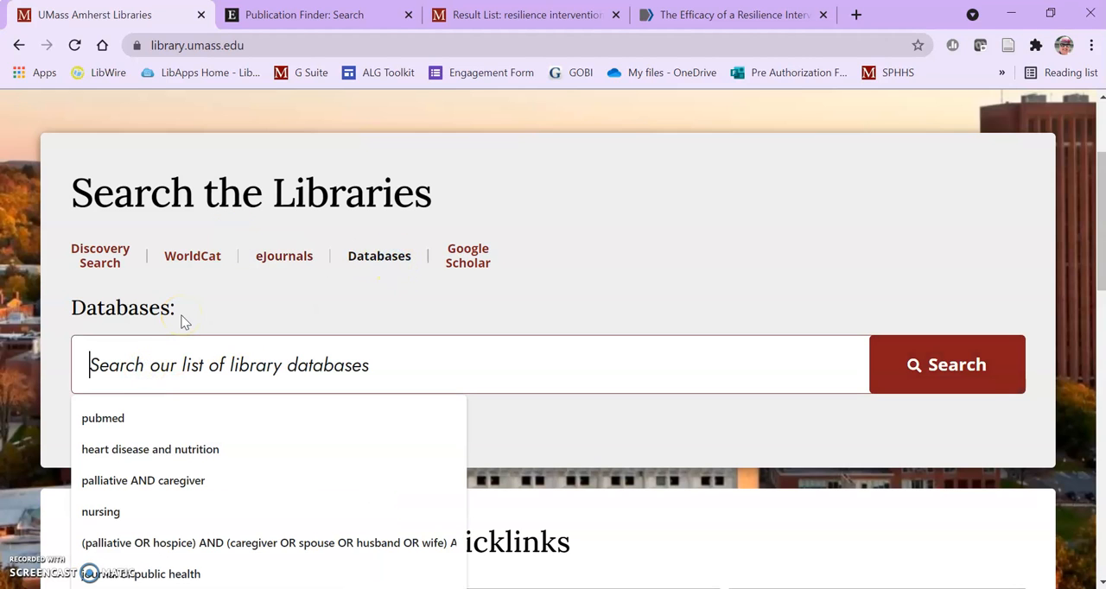
{"action": "type", "text": "ulrich's"}
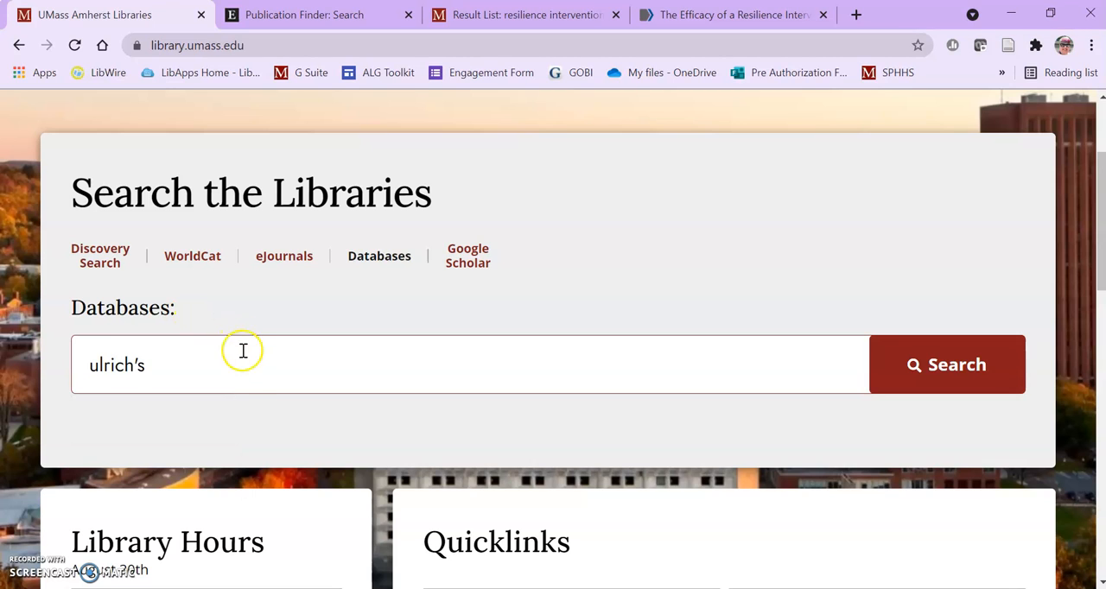
{"action": "mouse_move", "coordinate": [839, 365]}
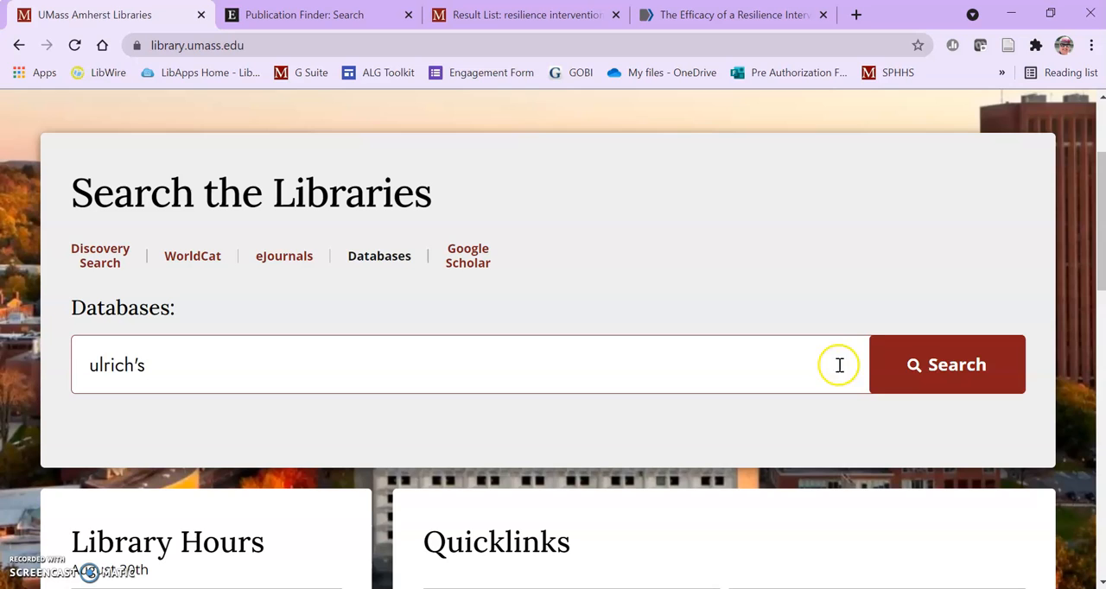
{"action": "left_click", "coordinate": [948, 363]}
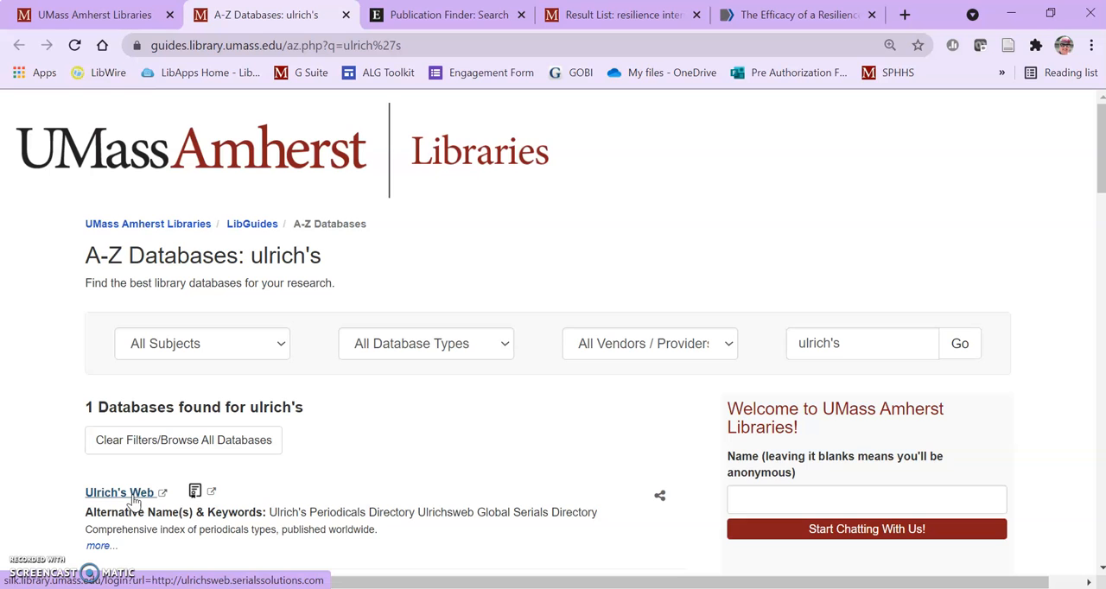
Enter J Am Psychiatr Nurses Assoc in the Ulrichsweb journal search box.
{"action": "left_click", "coordinate": [120, 493]}
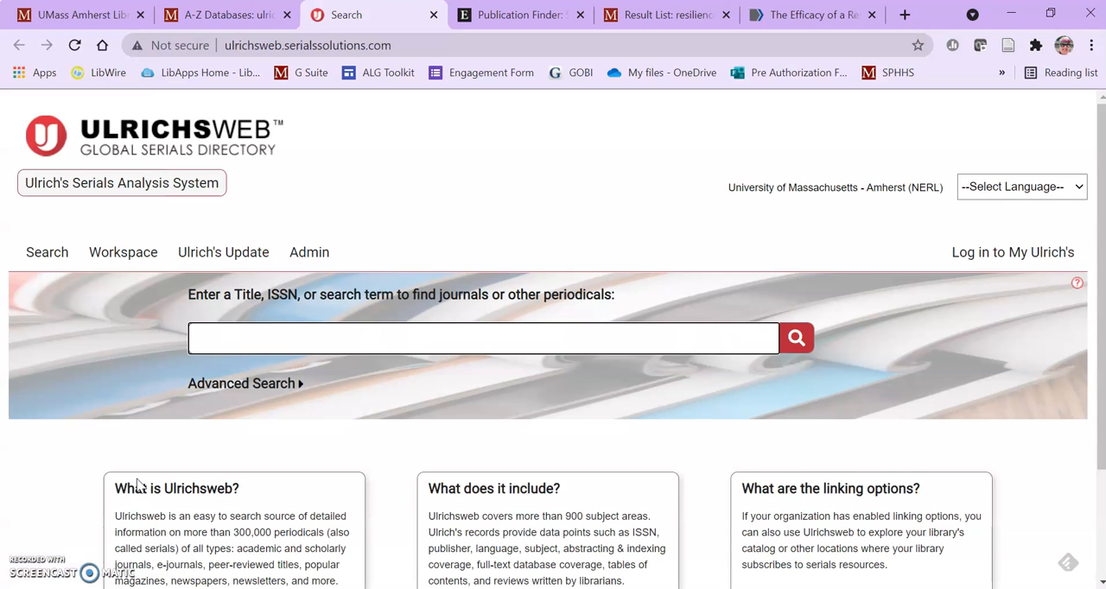
{"action": "mouse_move", "coordinate": [327, 390]}
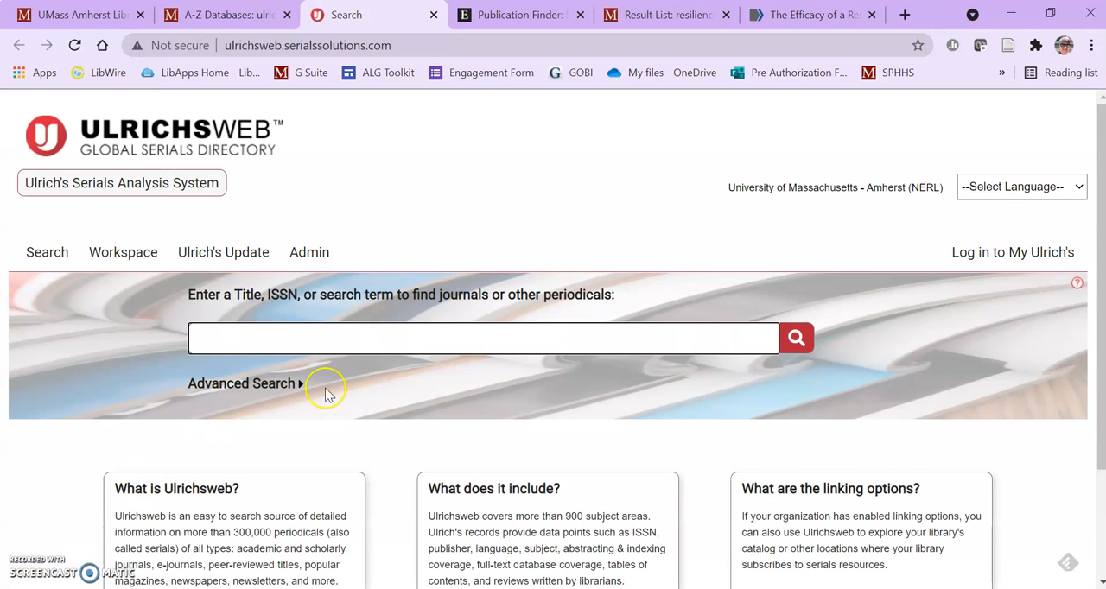
{"action": "left_click", "coordinate": [483, 339]}
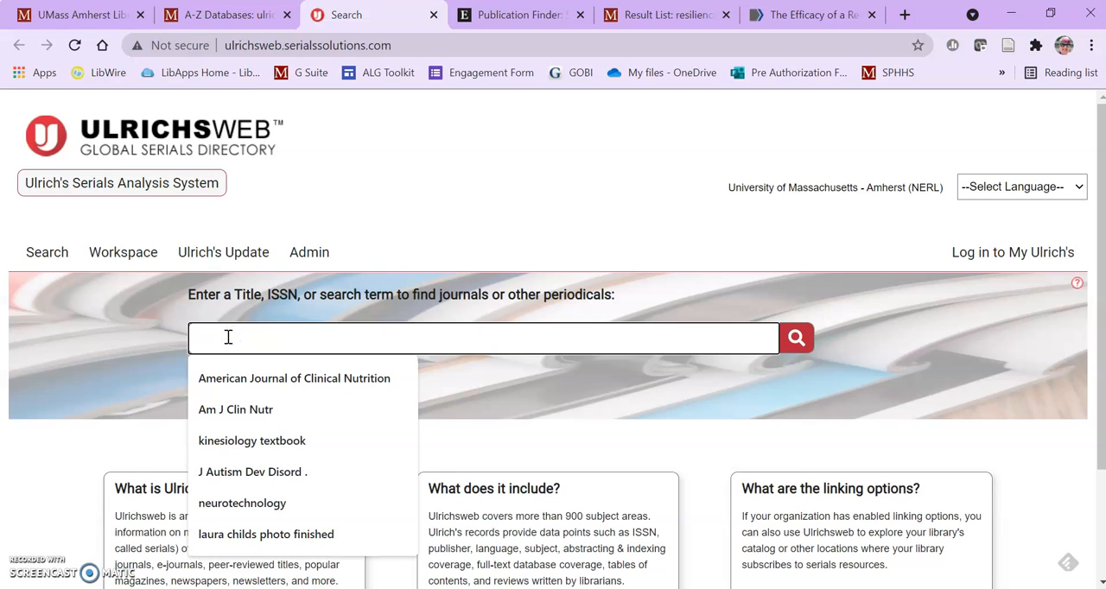
{"action": "type", "text": "J Am Psychiatr Nurses Assoc ."}
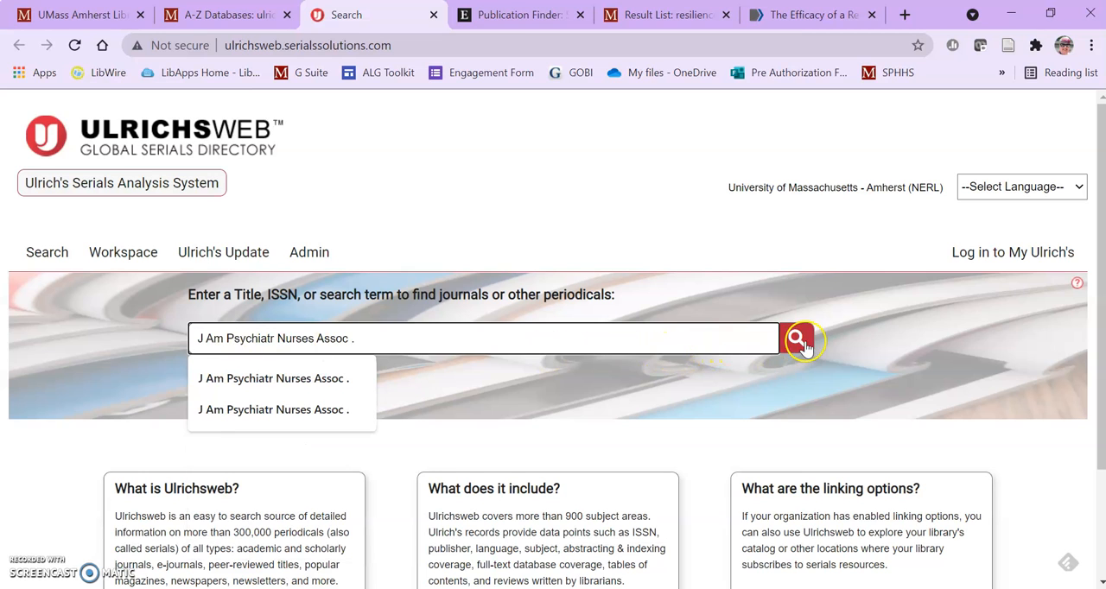
Search Ulrichsweb for the abbreviation, listing American Psychiatric Nurses Association. Journal.
{"action": "left_click", "coordinate": [795, 339]}
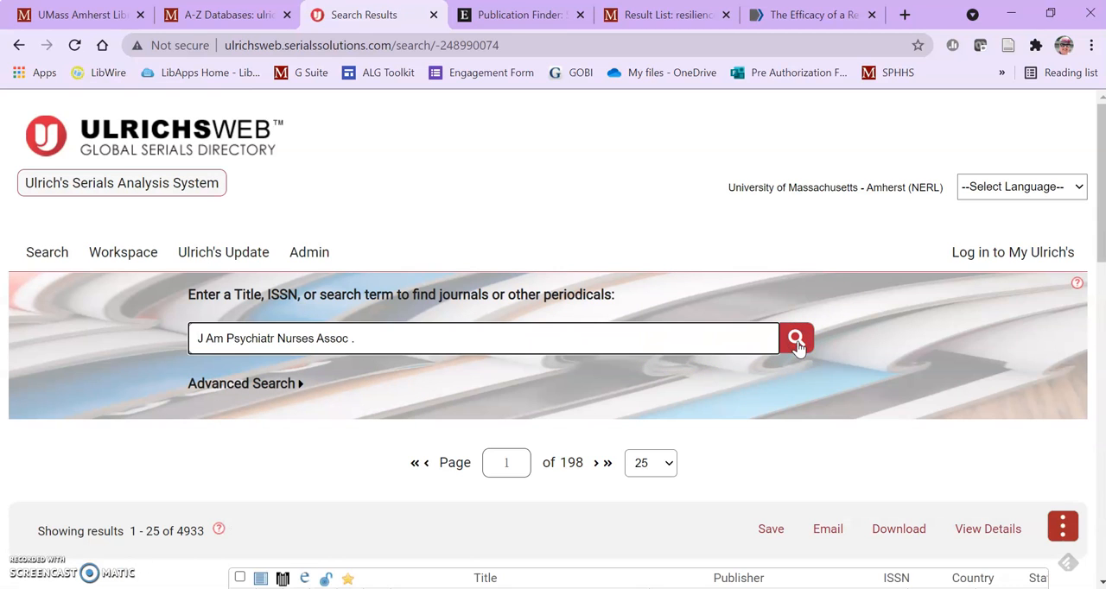
{"action": "scroll", "scroll_direction": "down", "scroll_amount": 3}
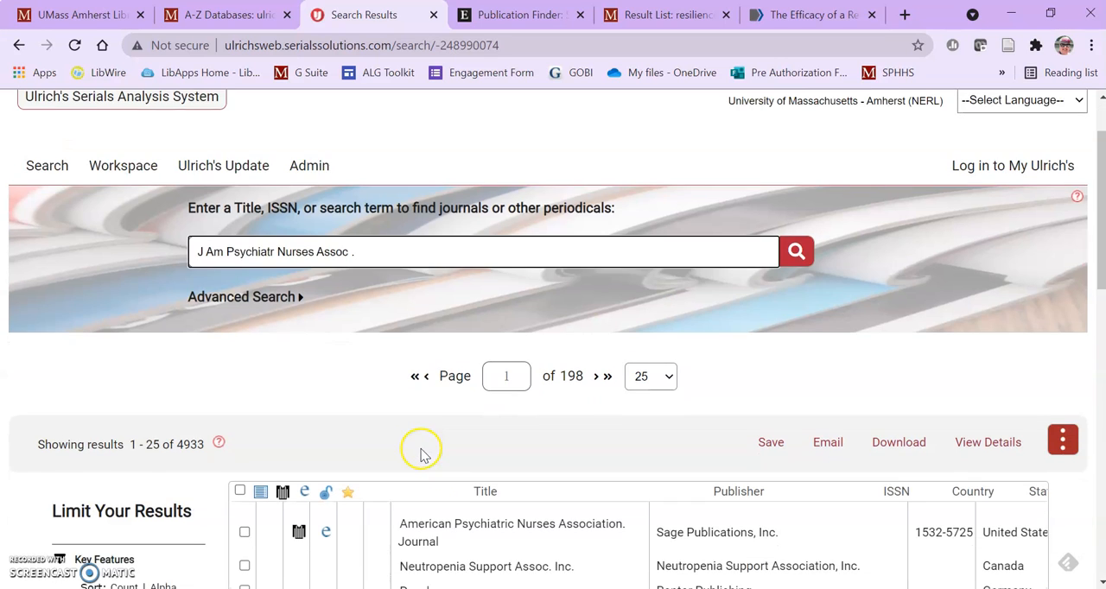
{"action": "scroll", "scroll_direction": "down", "scroll_amount": 3}
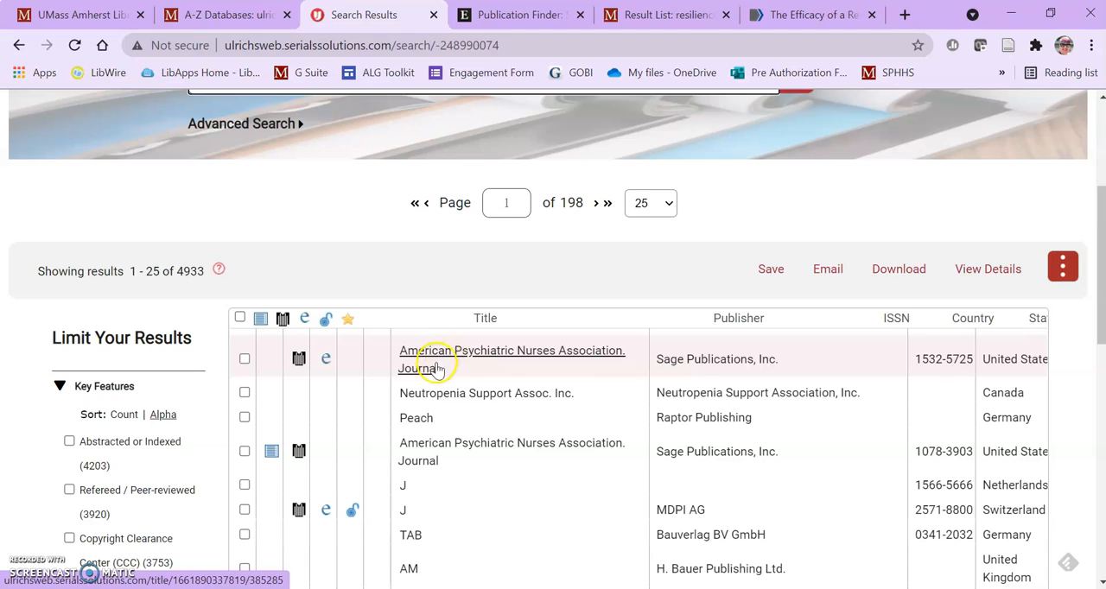
{"action": "mouse_move", "coordinate": [425, 368]}
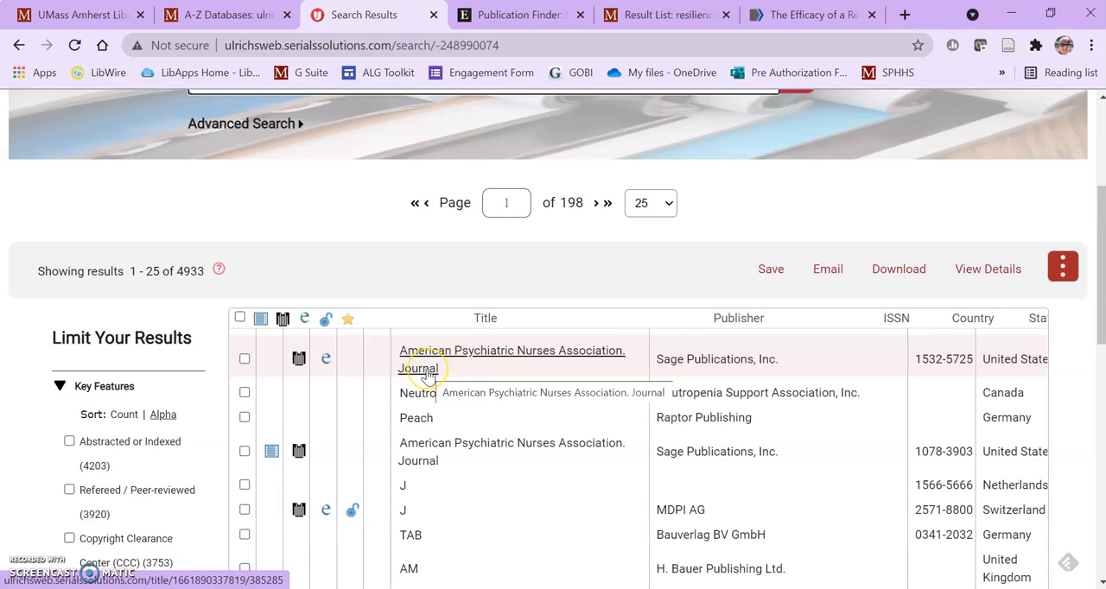
{"action": "mouse_move", "coordinate": [553, 352]}
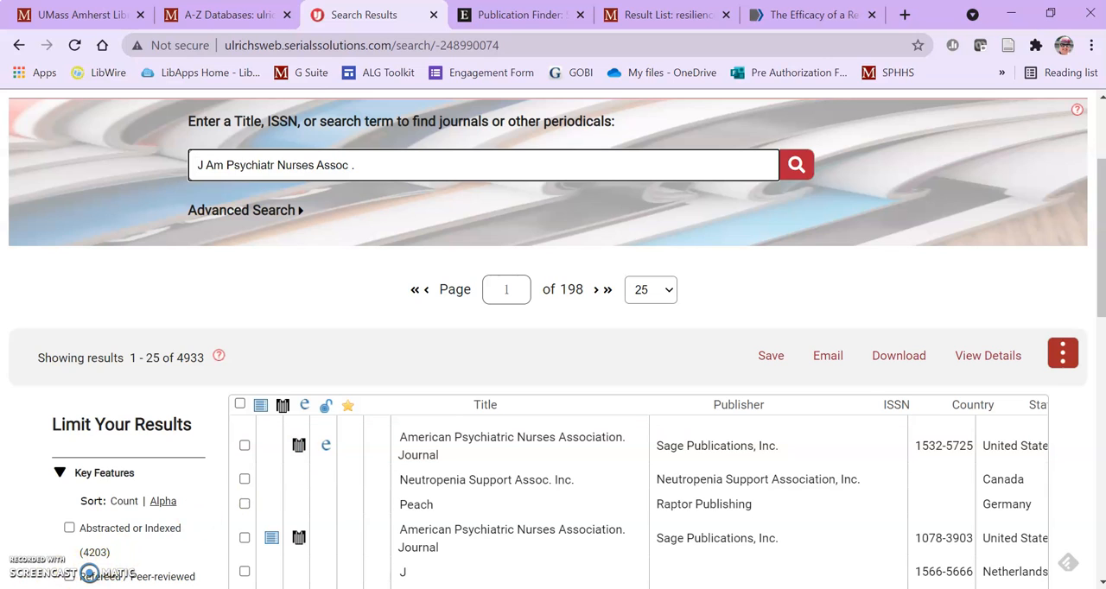
{"action": "mouse_move", "coordinate": [216, 551]}
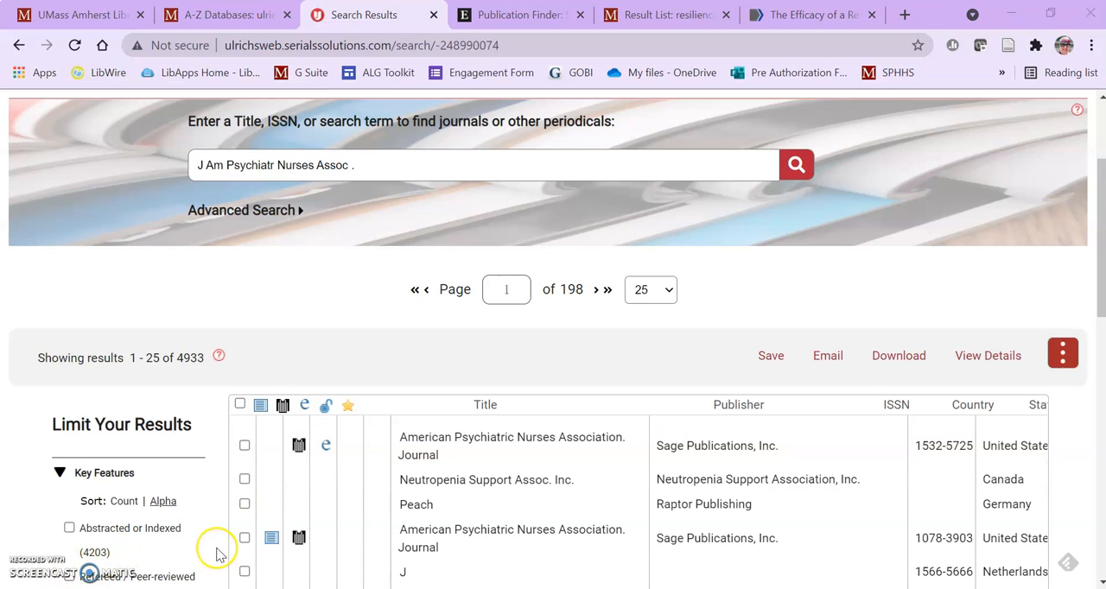